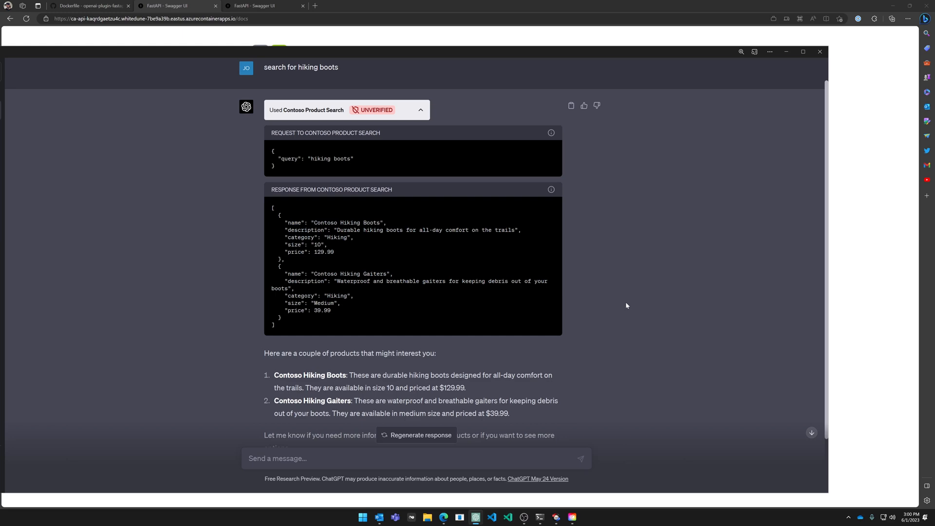
mouse_move(477, 4)
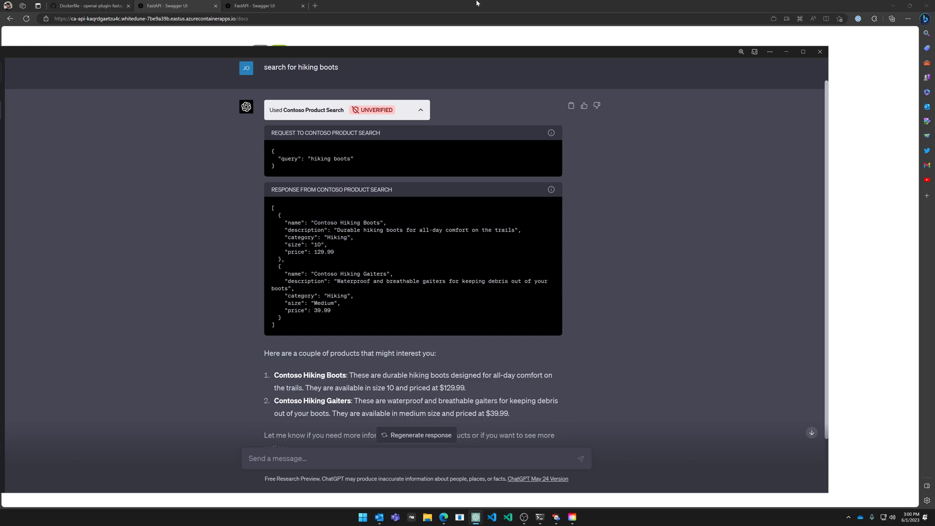
Switch from the ChatGPT chat to the openai-plugin-fastapi repository page on GitHub
left_click(89, 6)
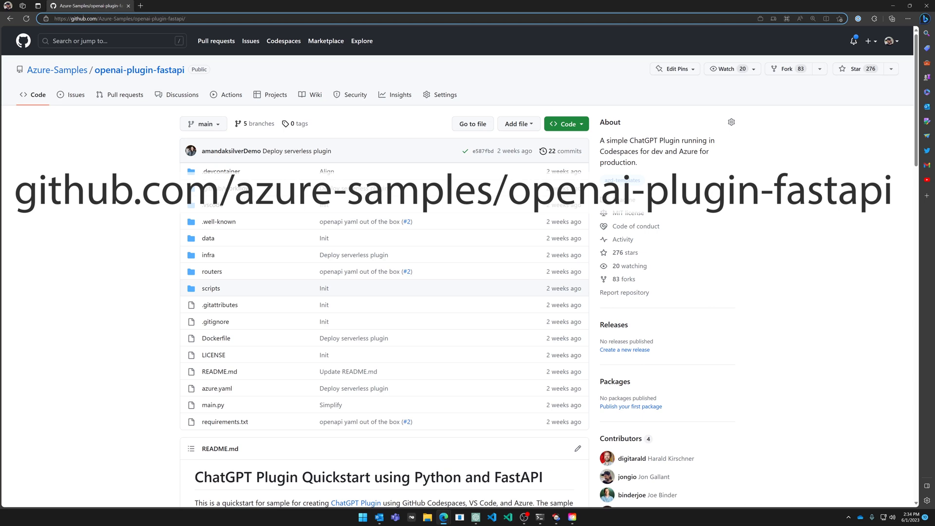
Scroll the README down to the Run in Codespaces instructions
left_click(123, 19)
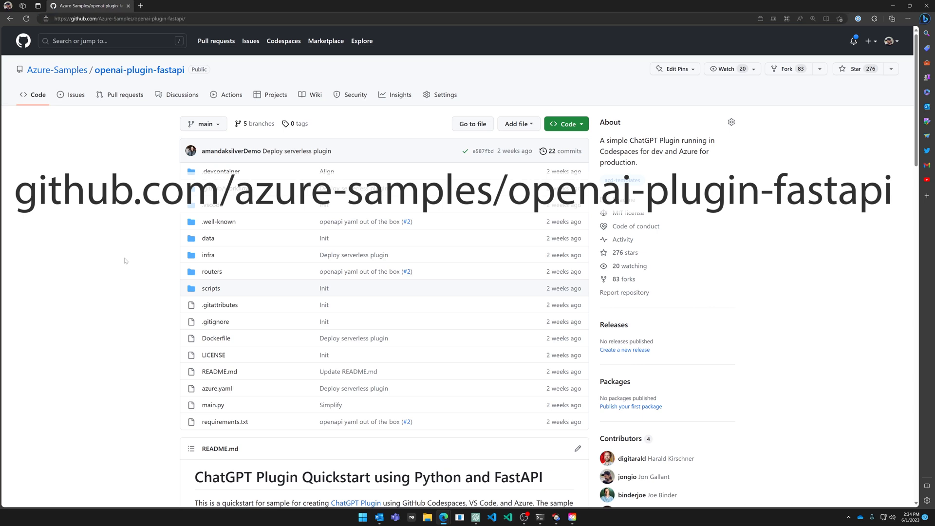
scroll("down", 3)
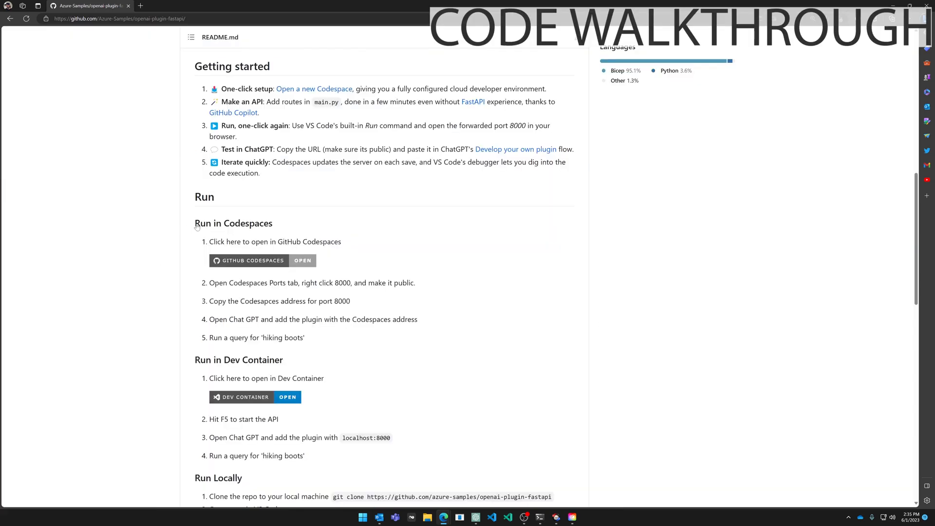
mouse_move(285, 259)
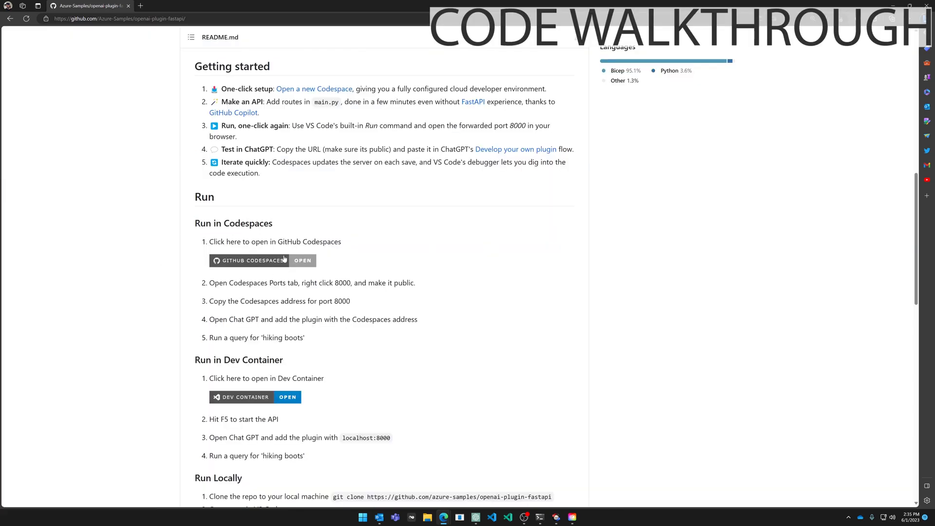
mouse_move(272, 261)
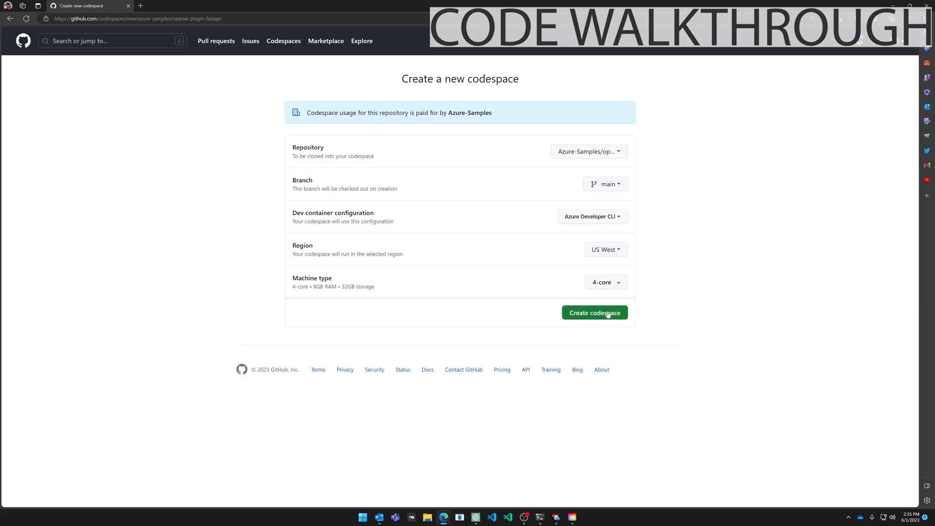
Create the codespace, open main.py and expand the data folder showing products.json
left_click(594, 312)
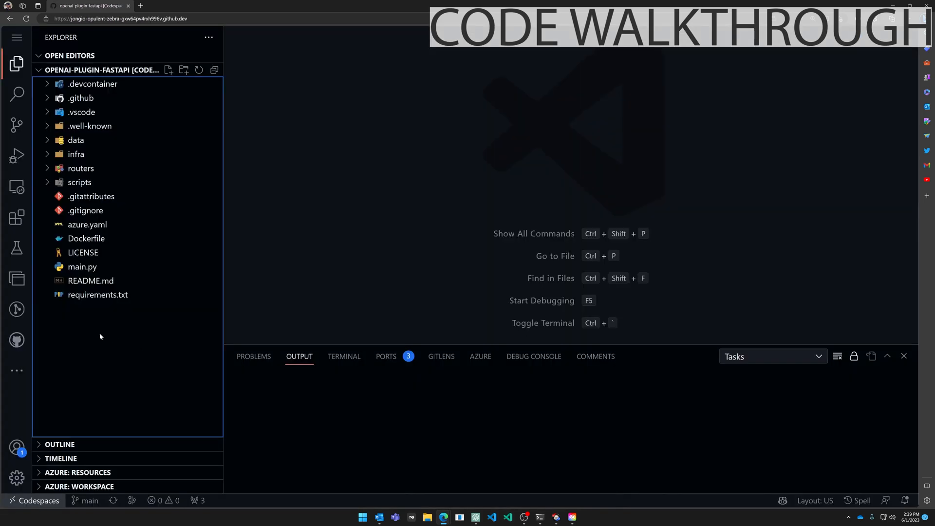
left_click(82, 267)
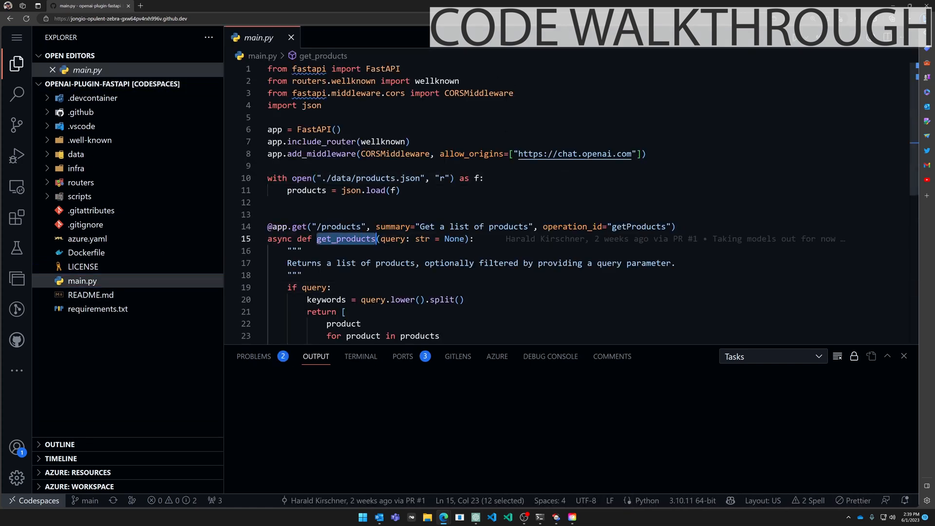
left_click(295, 250)
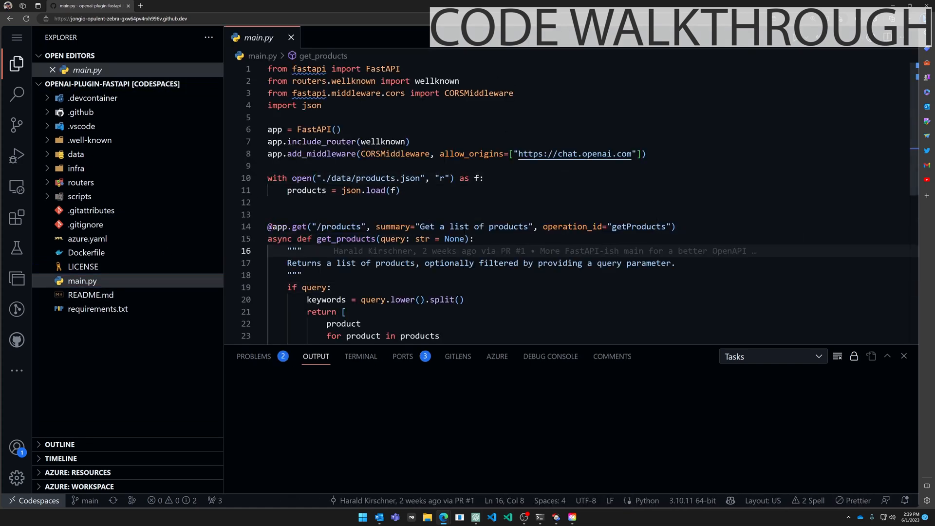
scroll("down", 3)
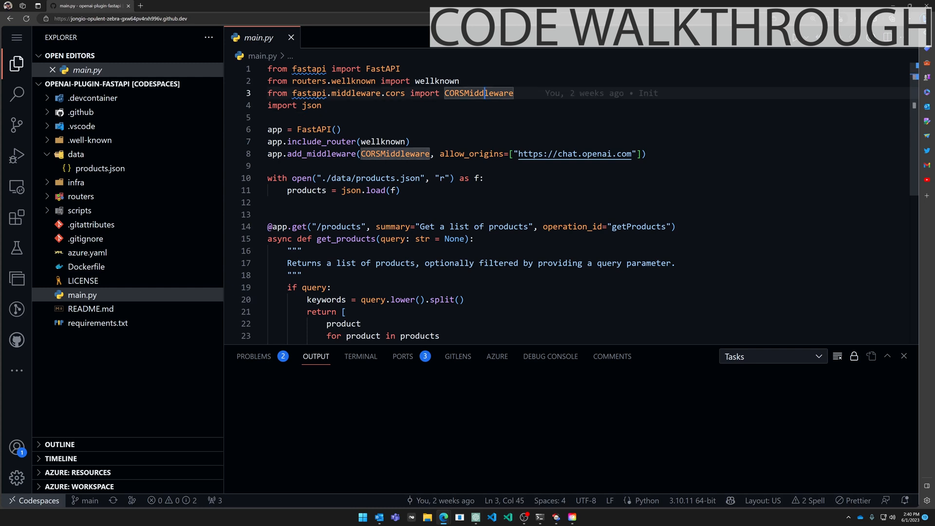
Open routers/wellknown.py and review its routes, selecting the ai-plugin.json path
left_click(100, 224)
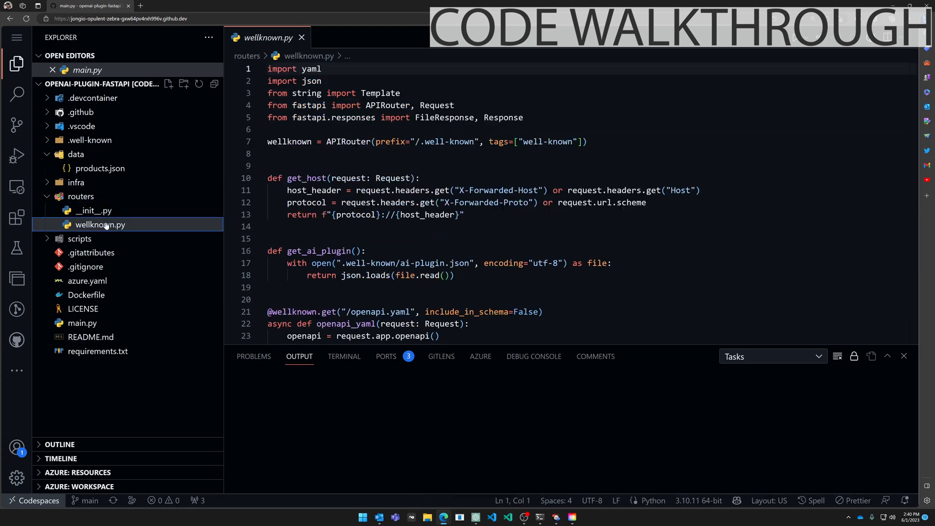
left_click(100, 225)
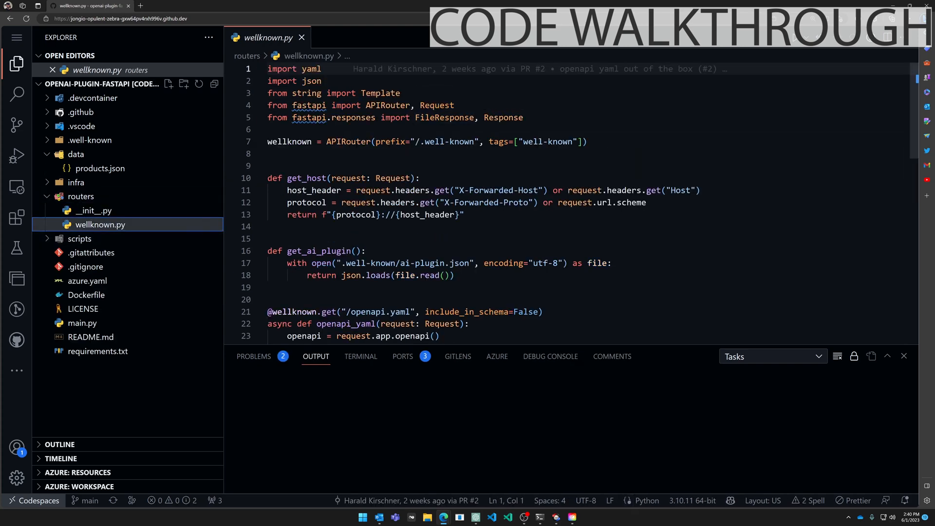
scroll("down", 3)
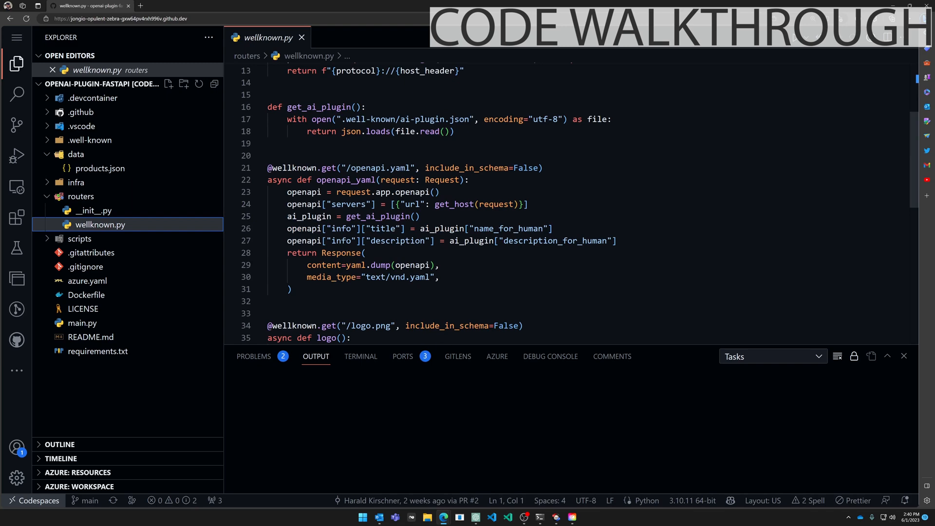
double_click(380, 168)
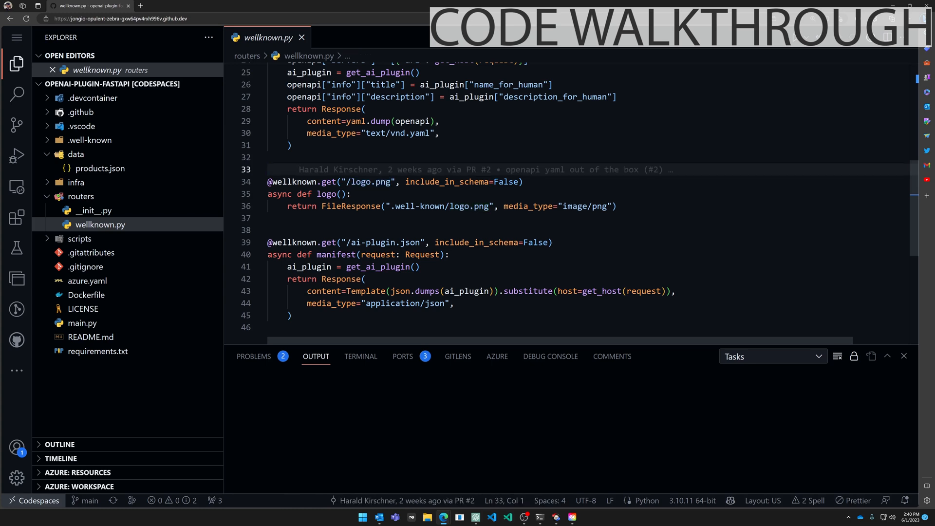
double_click(384, 242)
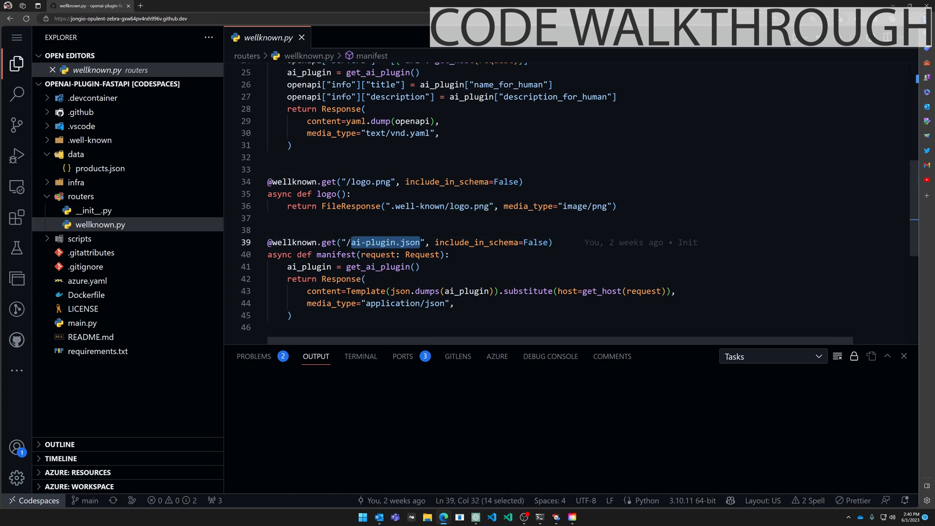
scroll("up", 3)
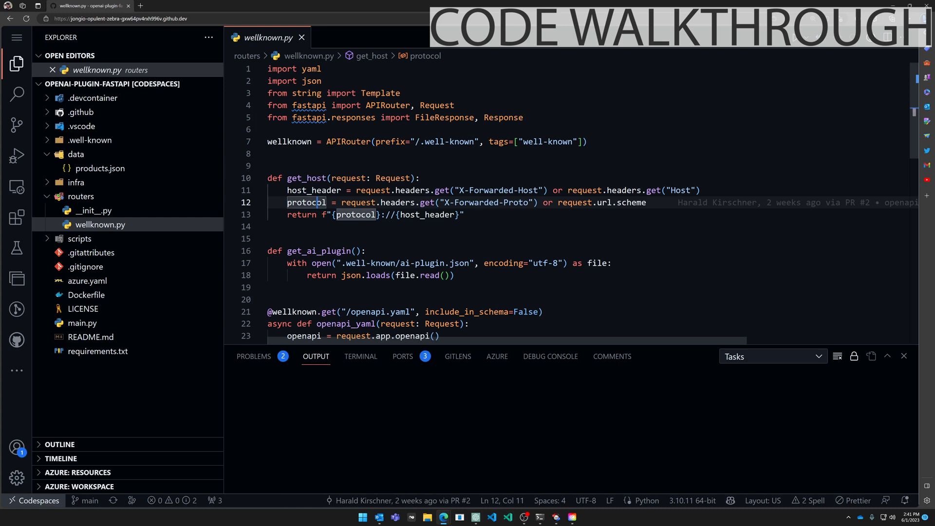
Expand the .well-known folder to show ai-plugin.json and logo.png
left_click(90, 140)
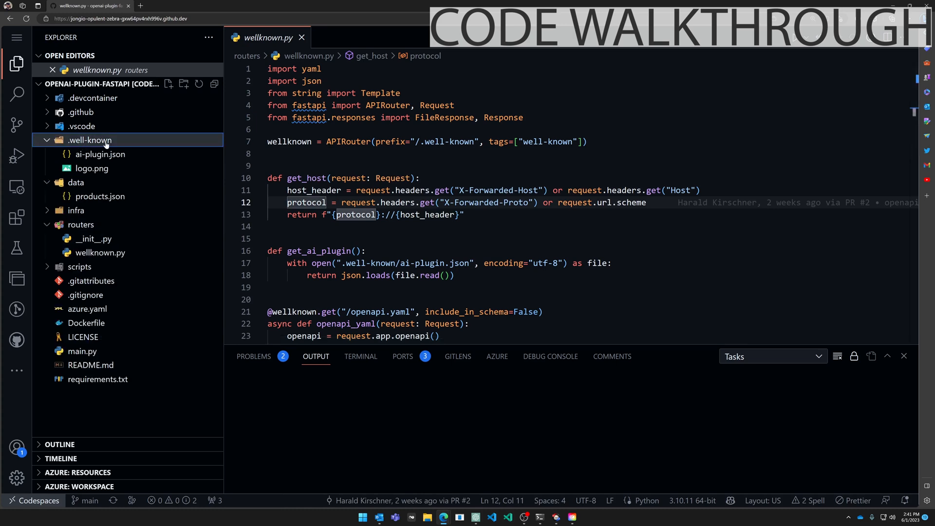
Open the ai-plugin.json manifest, then view its route in wellknown.py
left_click(100, 154)
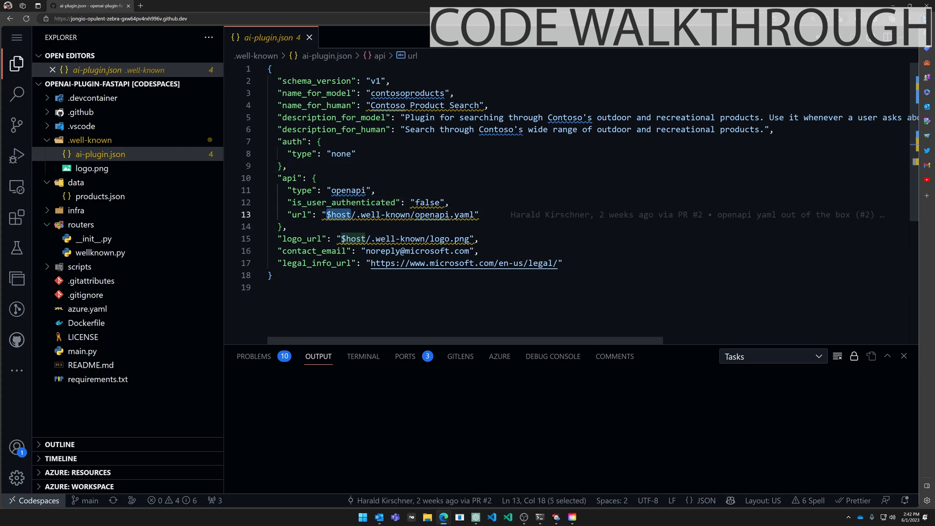
mouse_move(402, 215)
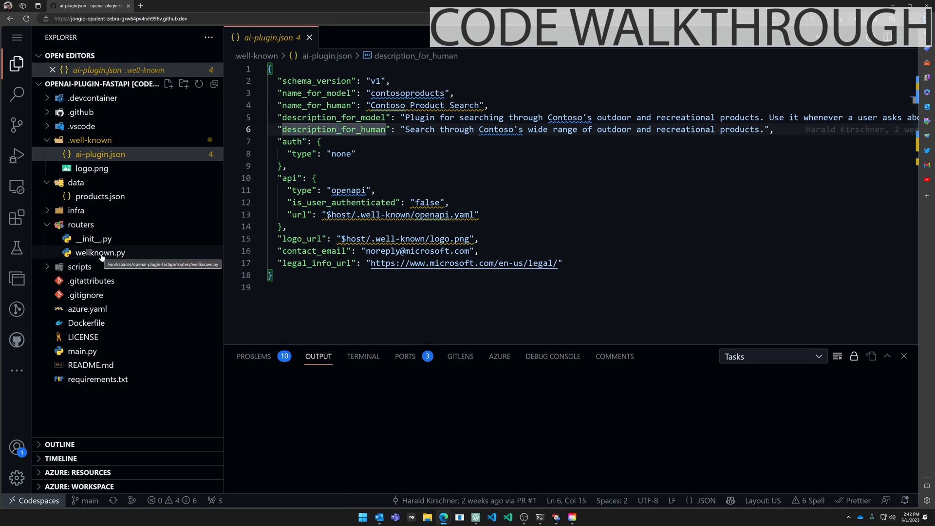
left_click(100, 252)
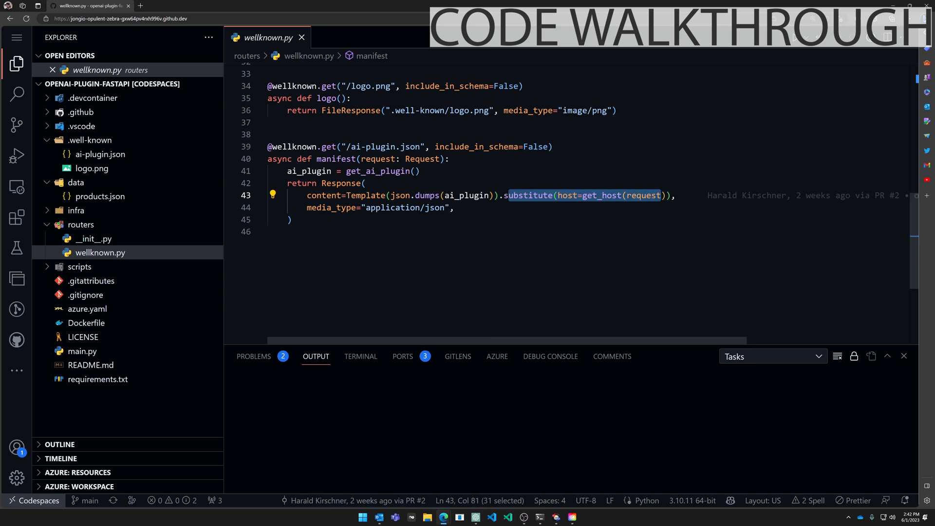
scroll("up", 3)
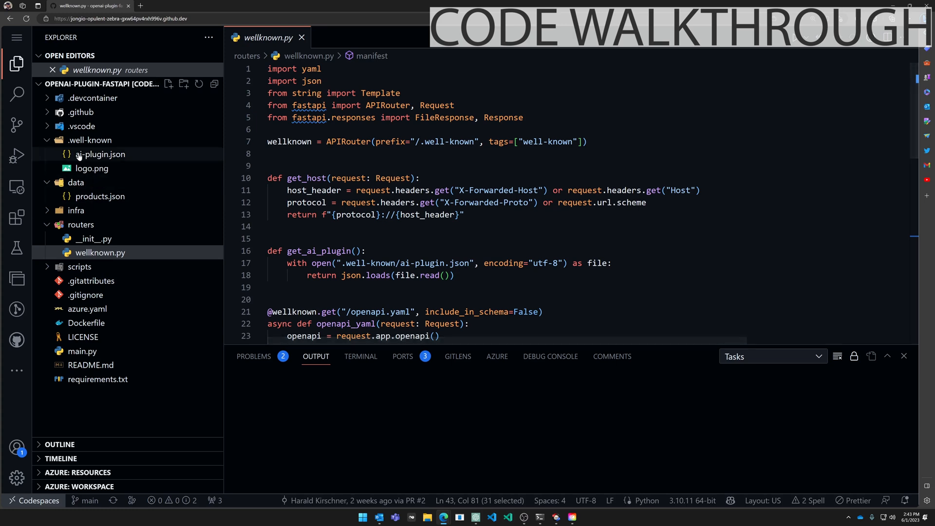
Return to ai-plugin.json at the openapi.yaml URL line, then expand the .vscode folder
left_click(102, 154)
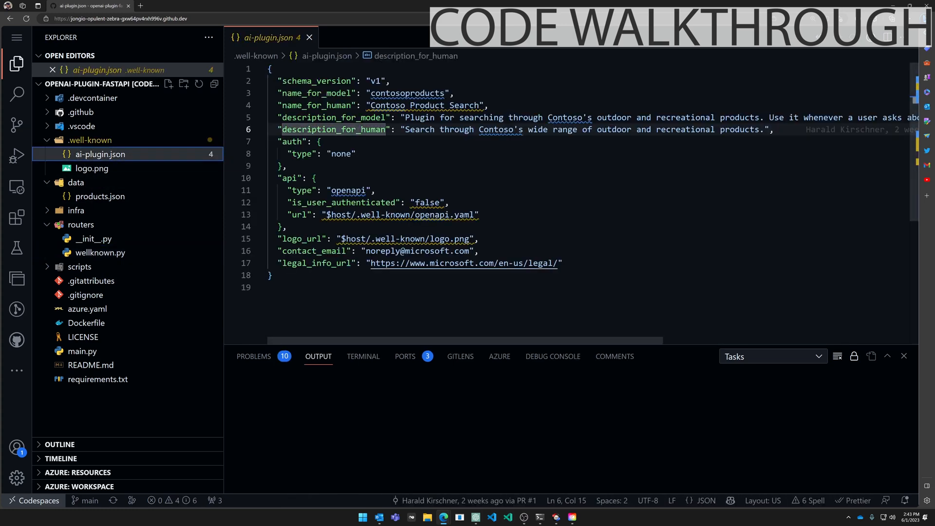
left_click(479, 214)
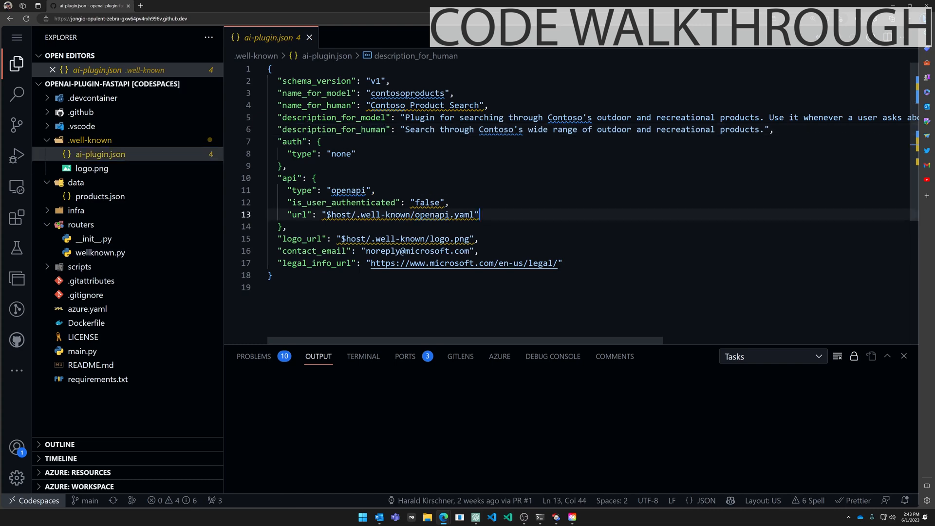
left_click(96, 139)
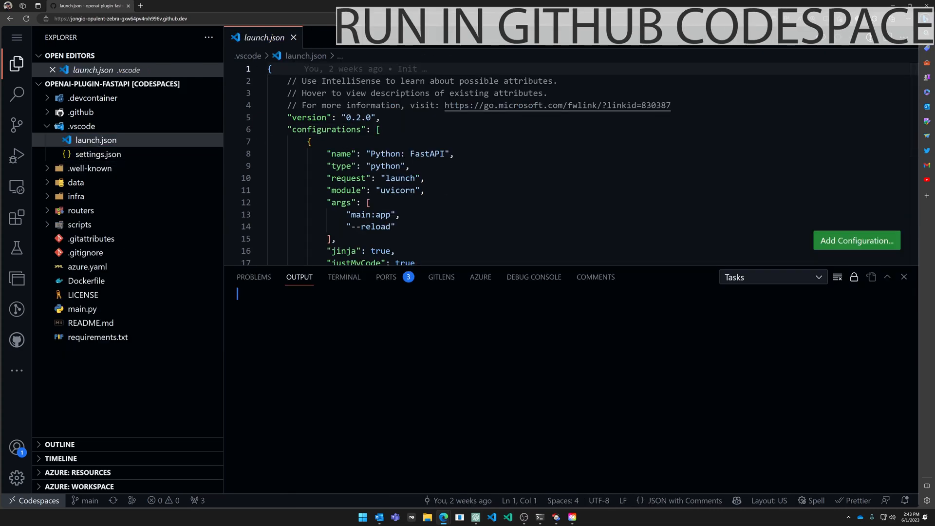
Run the Python: FastAPI configuration and set the forwarded FastAPI Server port to Public
left_click(17, 154)
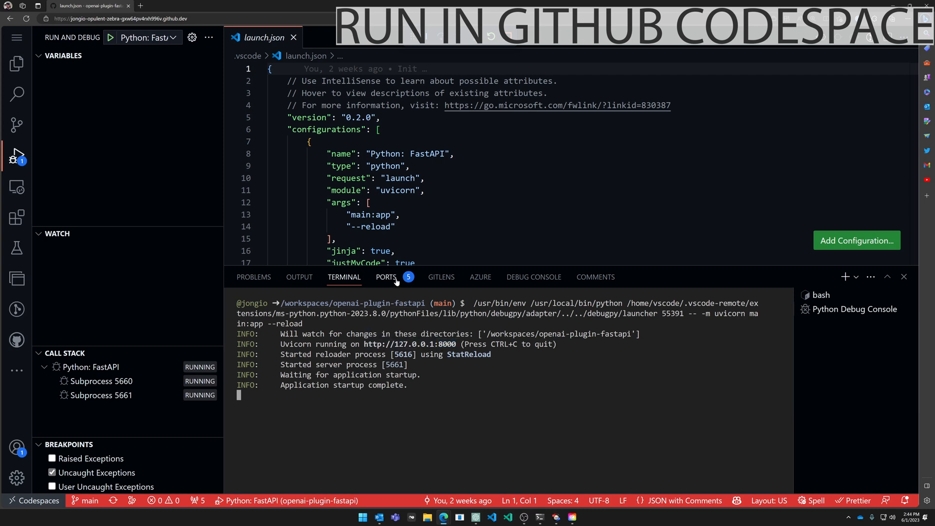
left_click(386, 276)
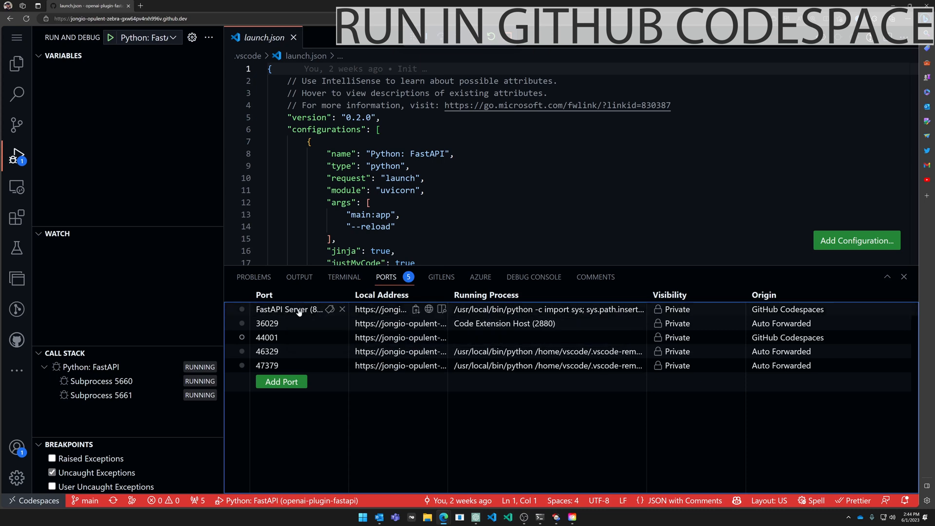
right_click(289, 308)
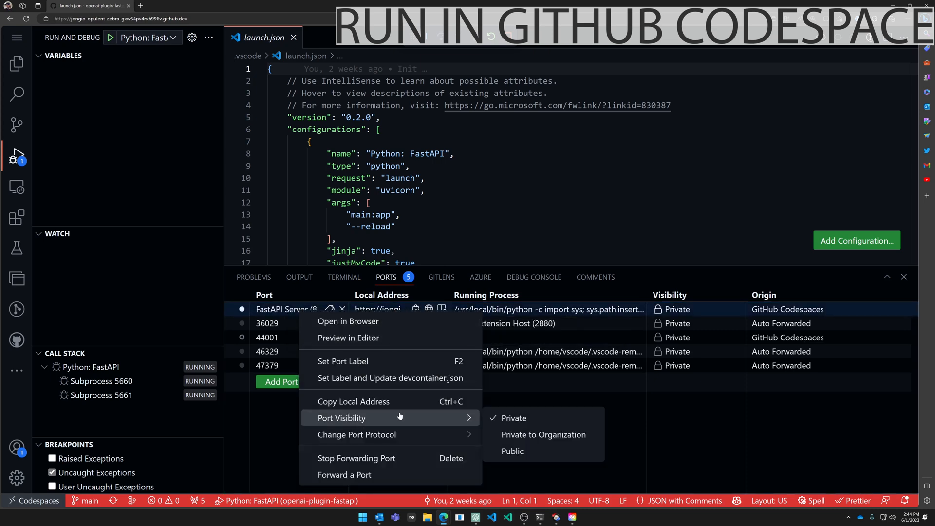
left_click(511, 451)
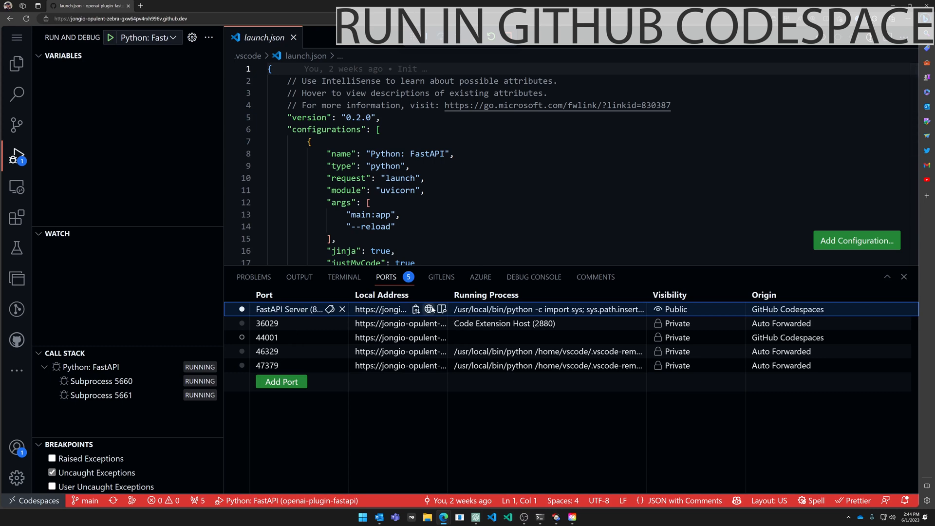
Load the preview URL with /docs to show the Swagger UI, then switch to ChatGPT
left_click(429, 308)
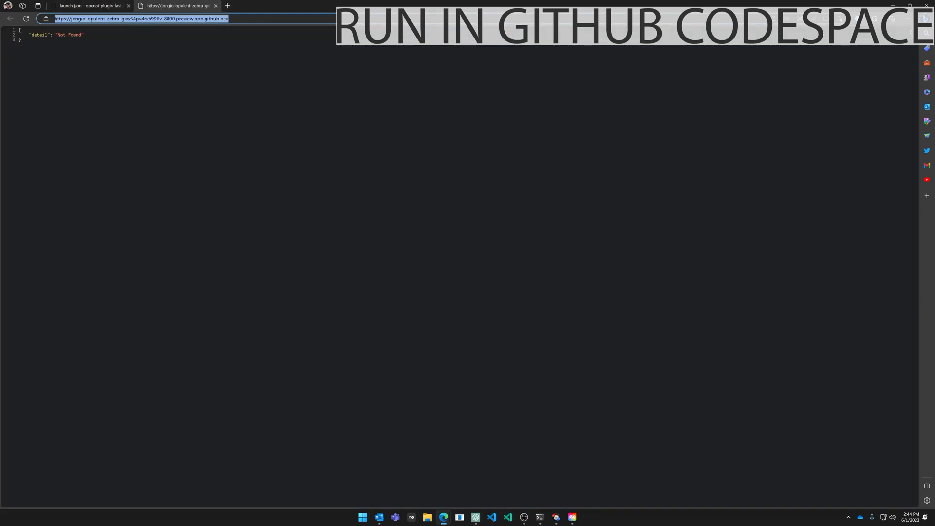
type("/docs#/default/getProducts")
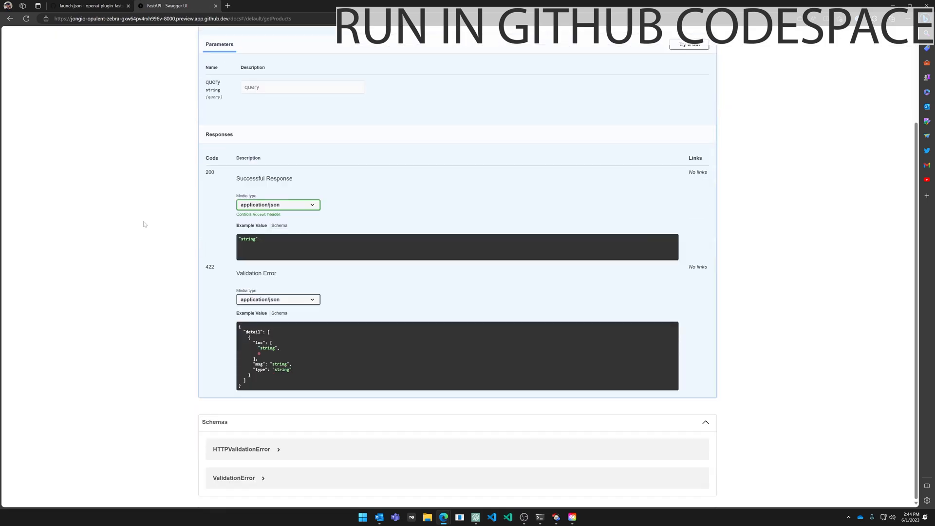
scroll("up", 3)
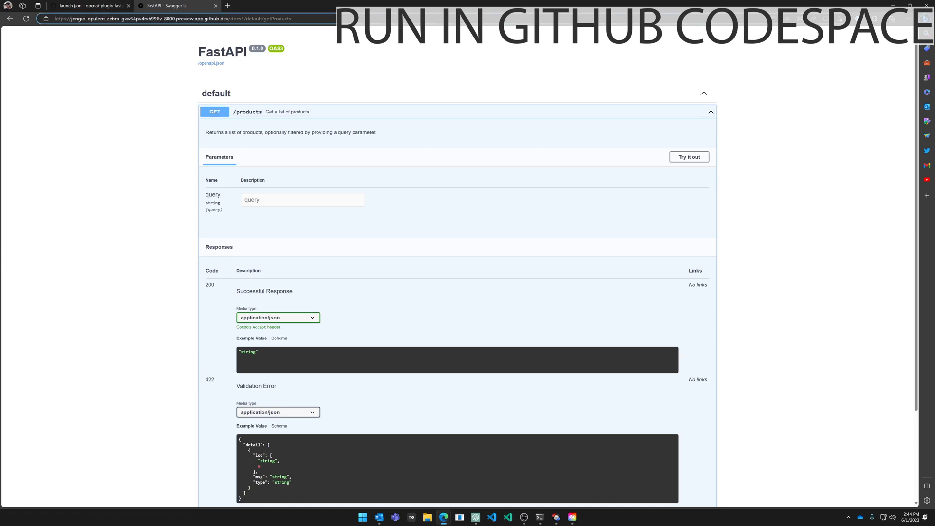
left_click(180, 19)
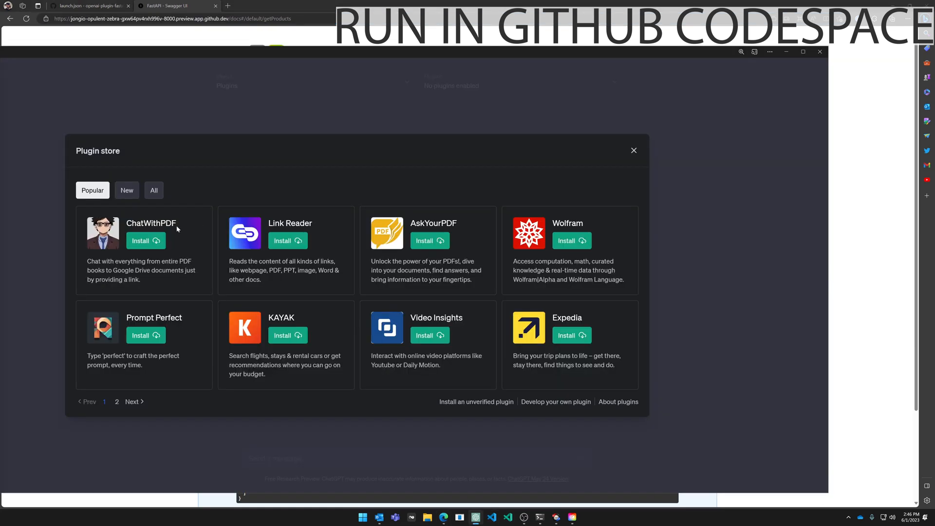
mouse_move(553, 393)
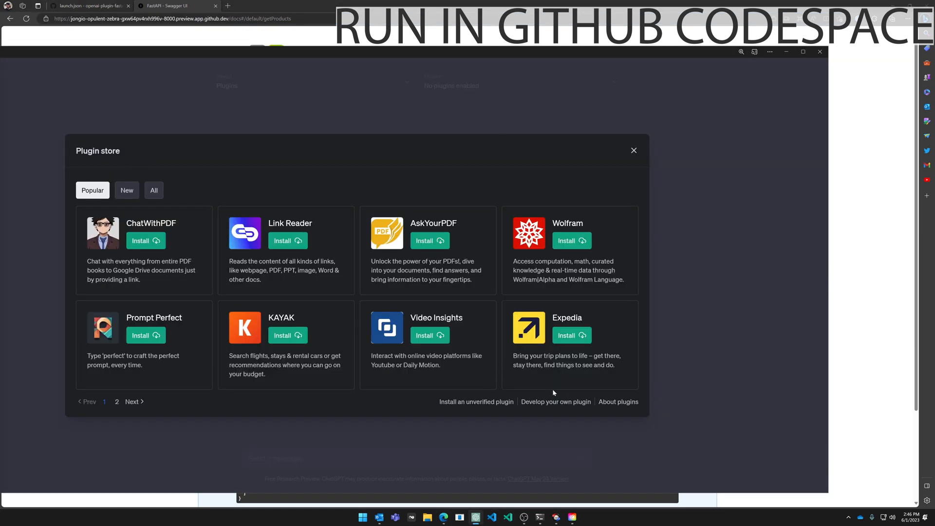
Install the unverified plugin from the codespace preview domain and start a 'find' query
left_click(476, 401)
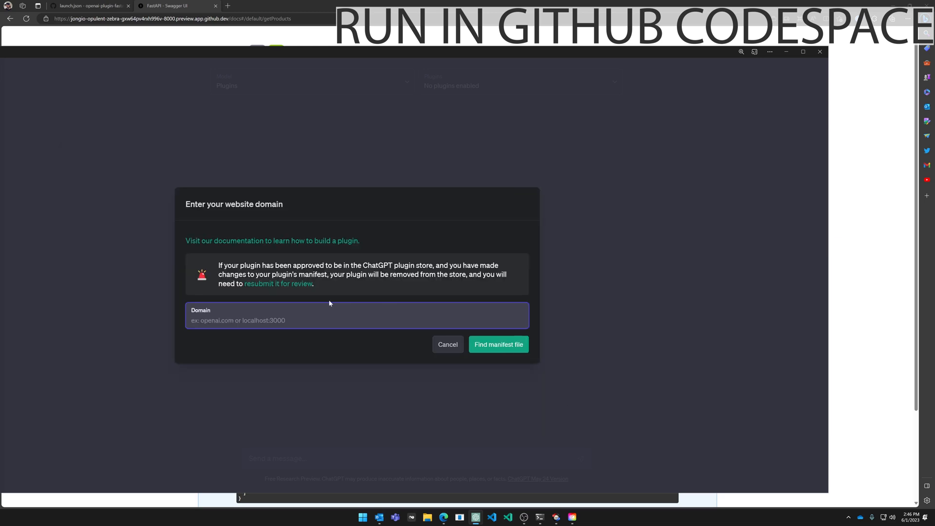
type("https://jongio-opulent-zebra-gxw64pv4rxh996v-8000.preview.app.github.dev/")
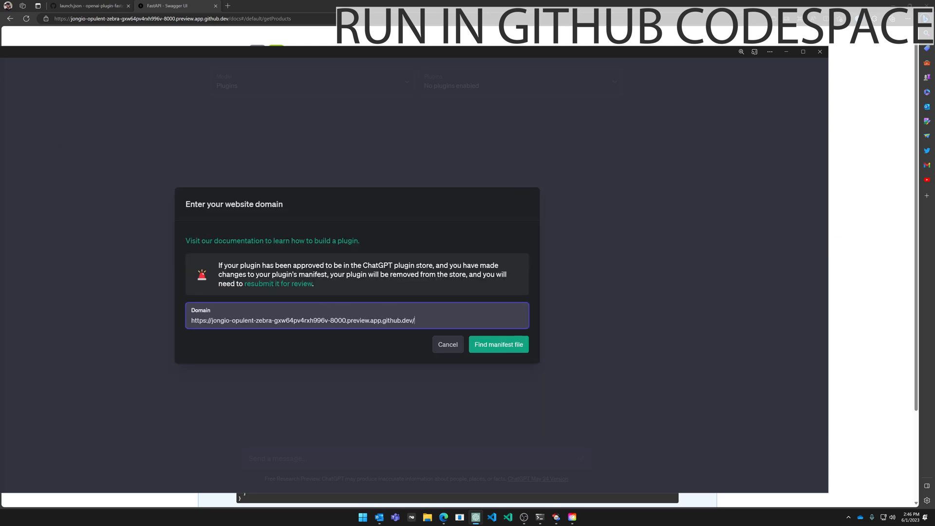
mouse_move(498, 345)
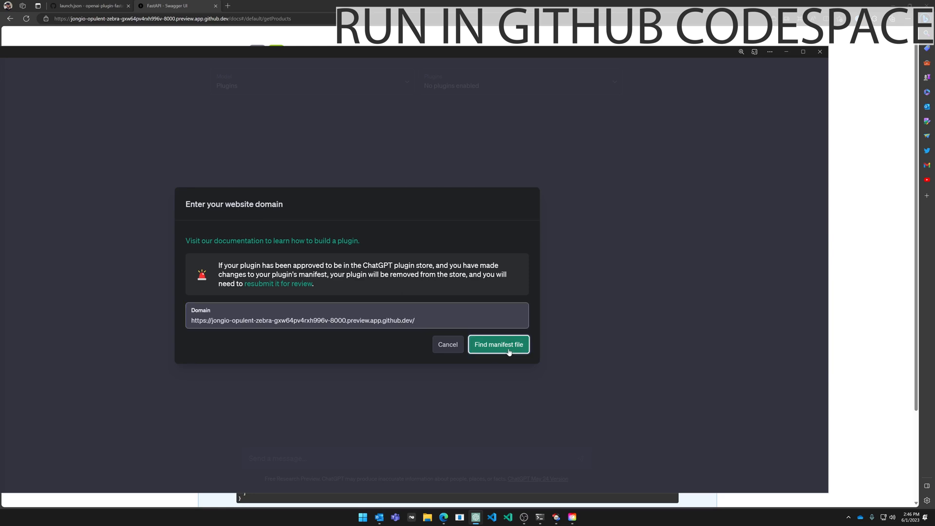
left_click(498, 344)
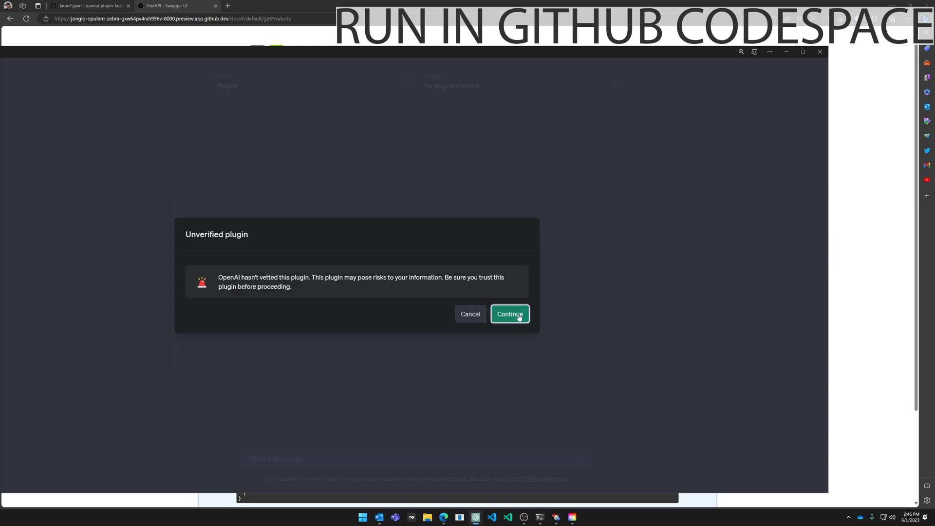
left_click(510, 315)
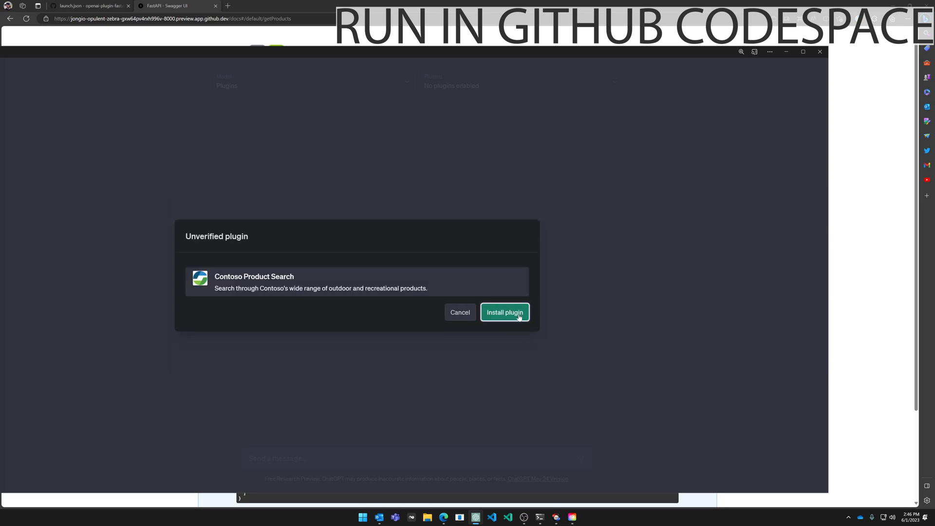
left_click(504, 312)
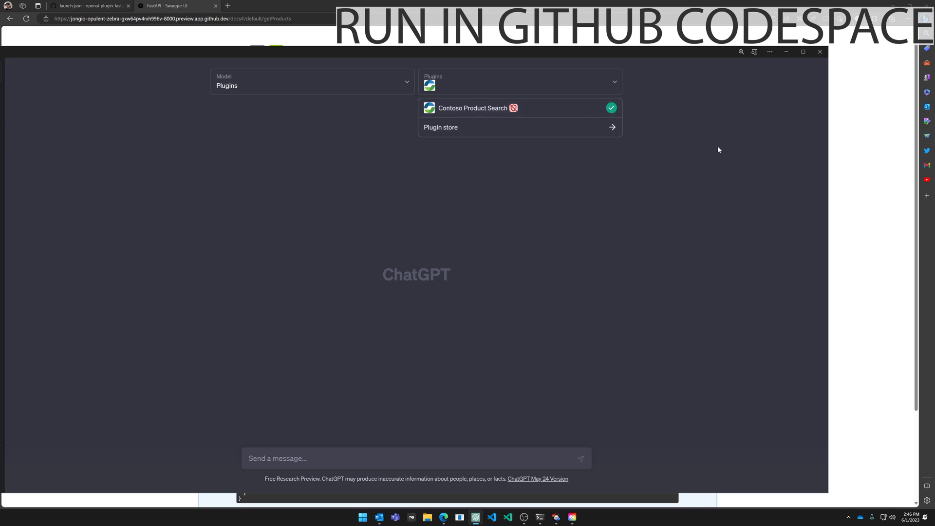
type("find")
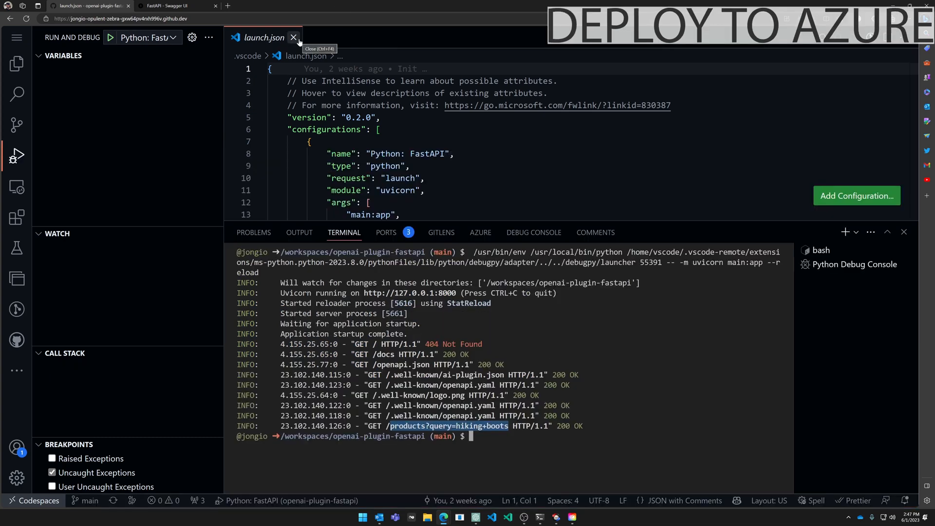
Close launch.json and open azure.yaml, selecting the api service's host: containerapp value
left_click(293, 38)
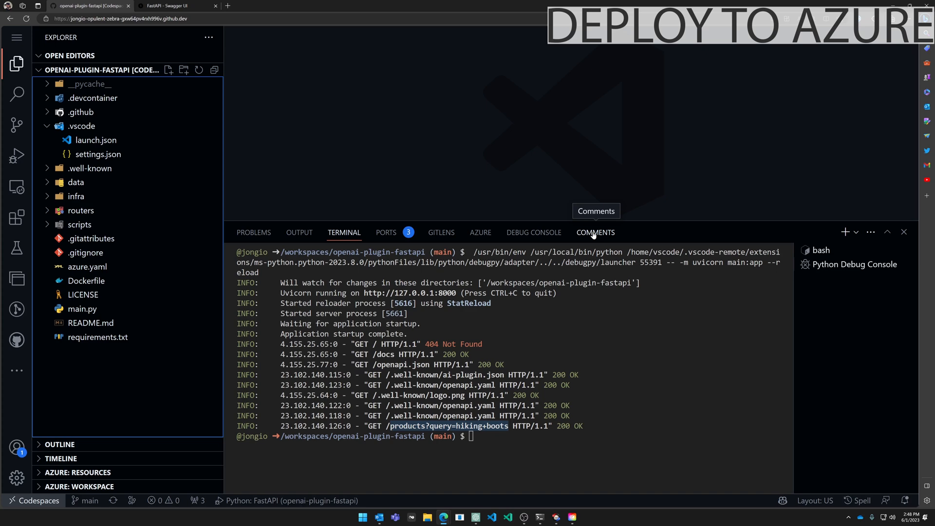
left_click(82, 125)
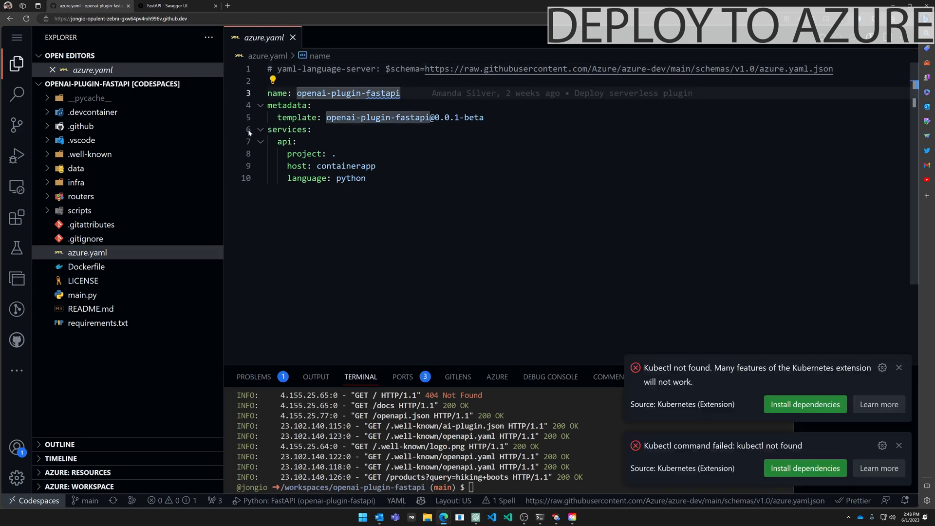
left_click(285, 142)
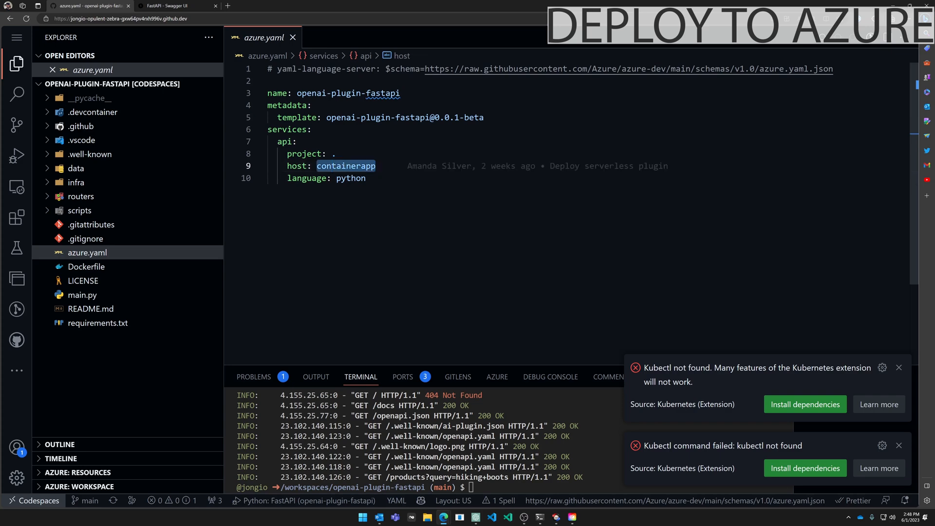
Expand the infra folder to reach main.bicep
left_click(76, 182)
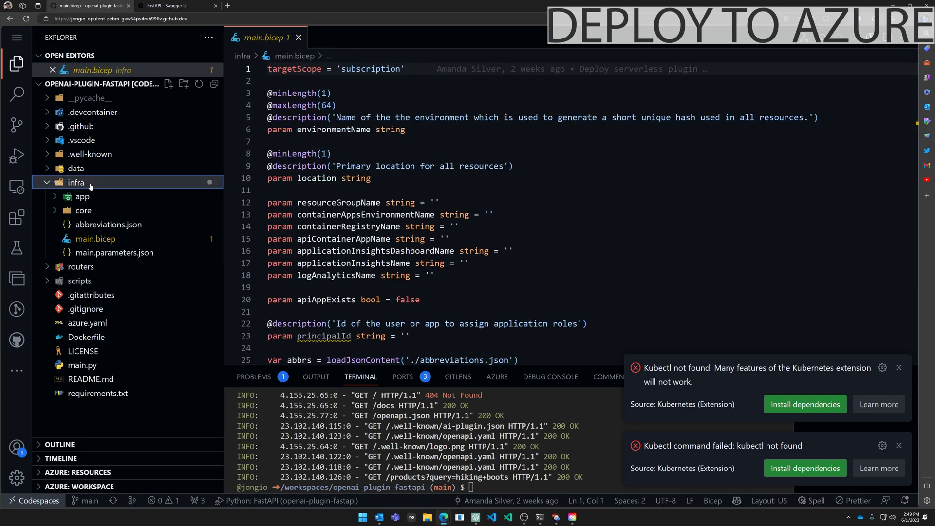
mouse_move(76, 183)
type("azd up")
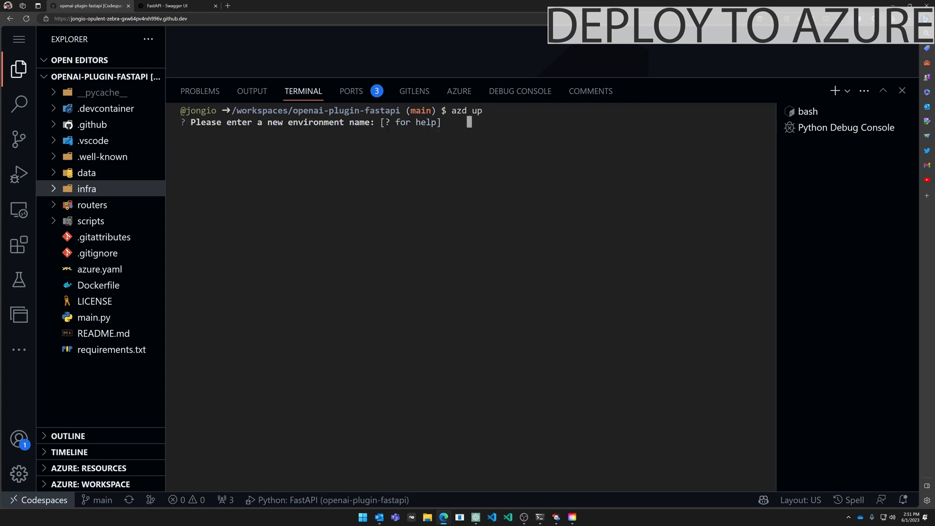
Run azd up with new environment 'jongio-openai-plug...' and choose the subscription and eastus location
type("jongio")
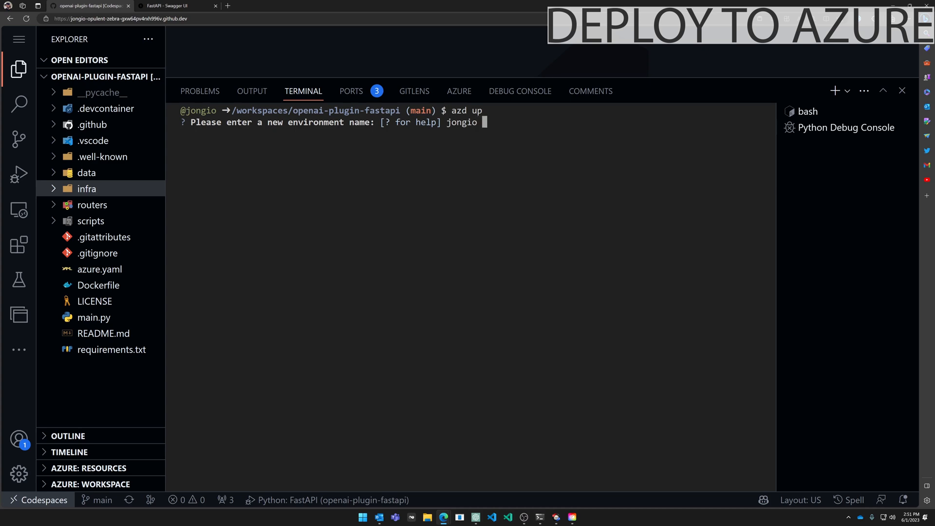
type("-opena")
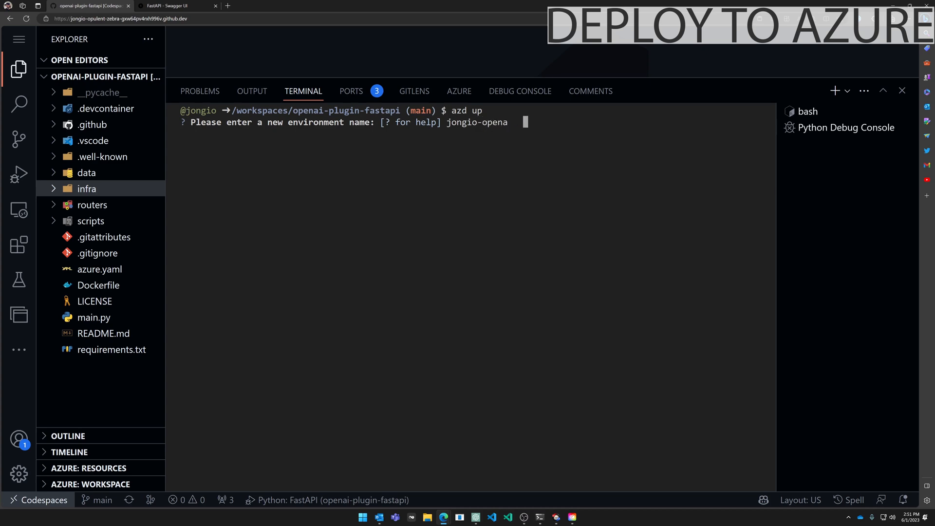
type("i-plug")
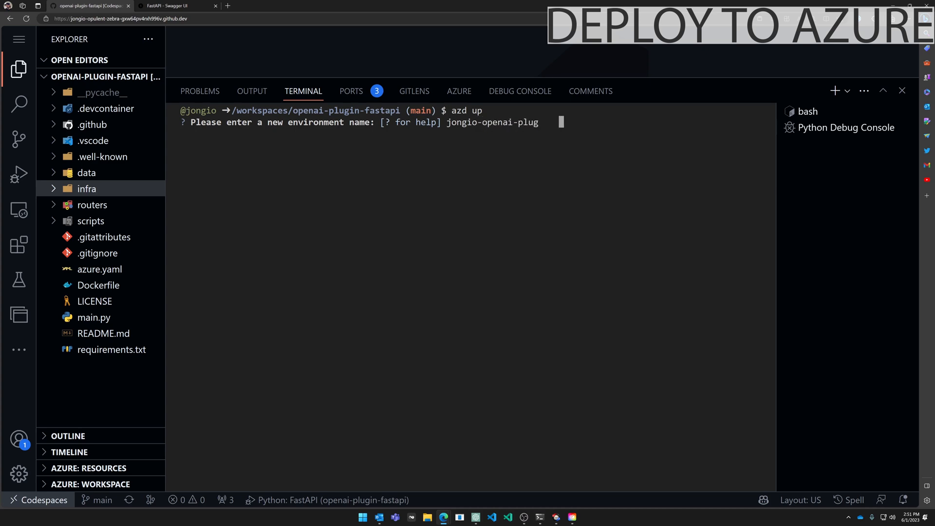
key("Return")
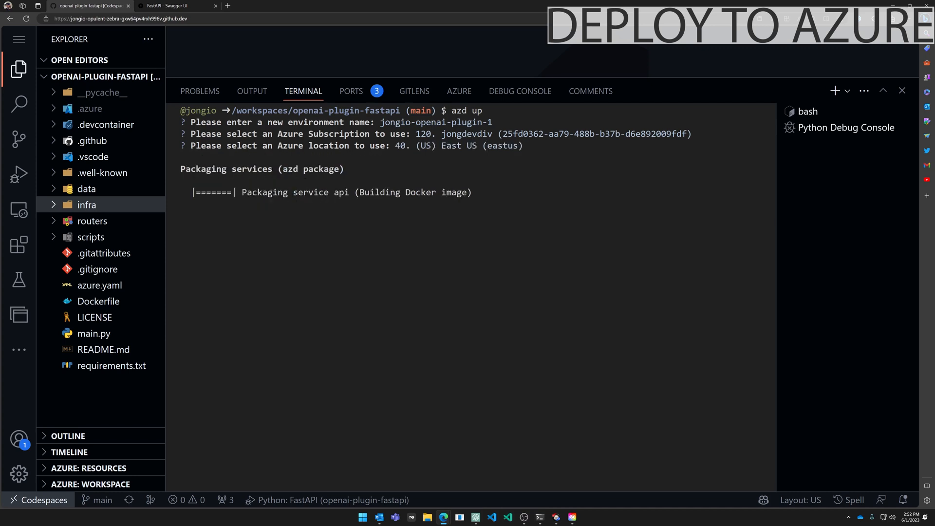
left_click(98, 301)
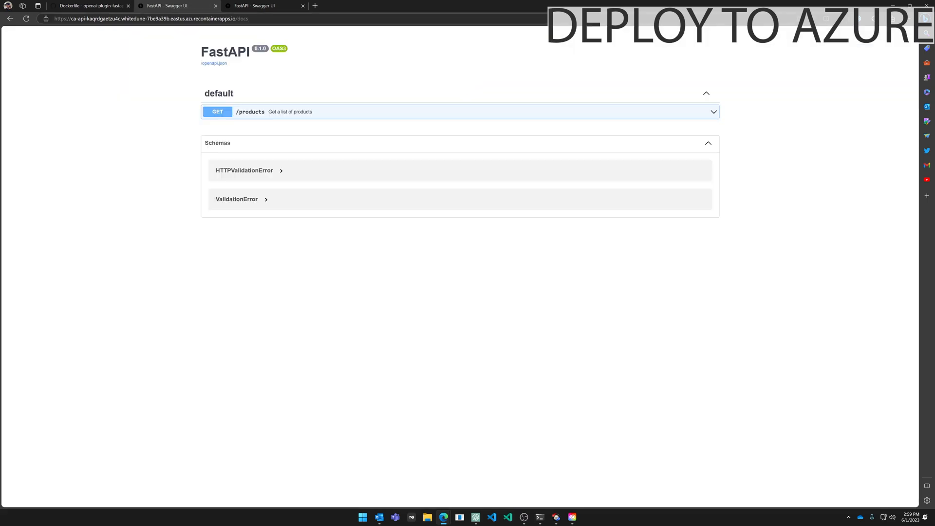
Load the deployed app's /docs page from its azurecontainerapps.io address in a new tab
left_click(149, 19)
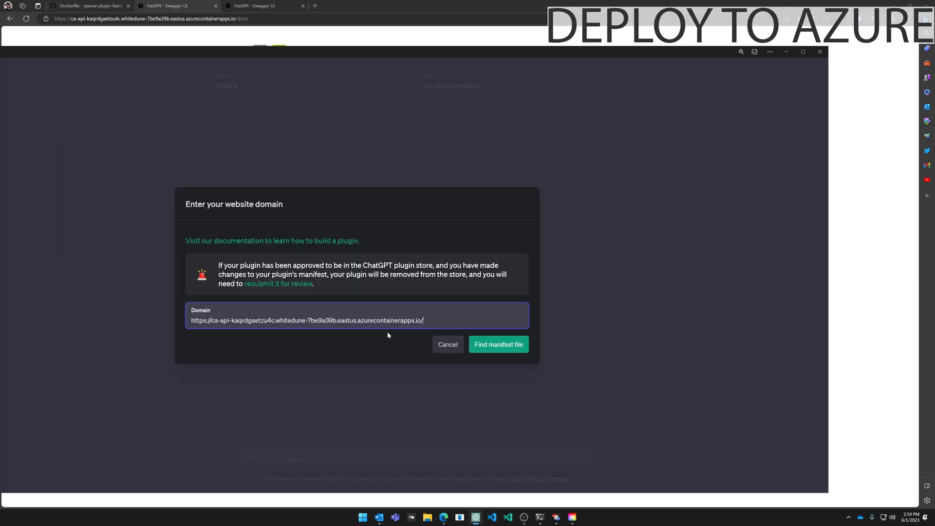
mouse_move(504, 332)
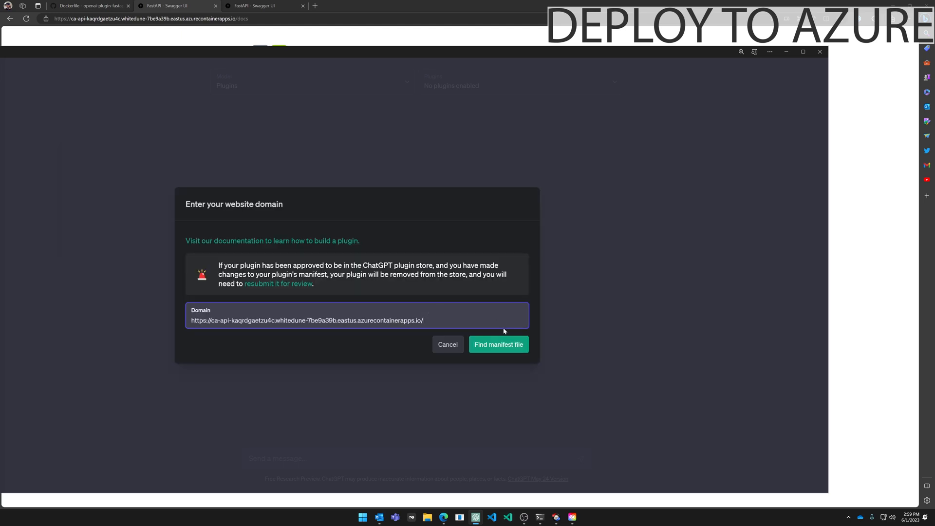
Find the manifest at the Container Apps domain and accept the unverified-plugin warning to install it
left_click(497, 344)
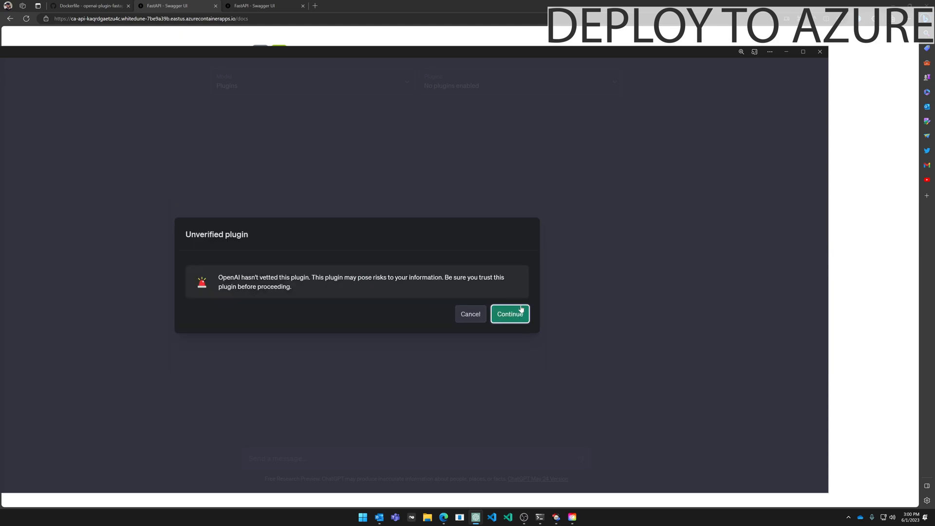
left_click(509, 314)
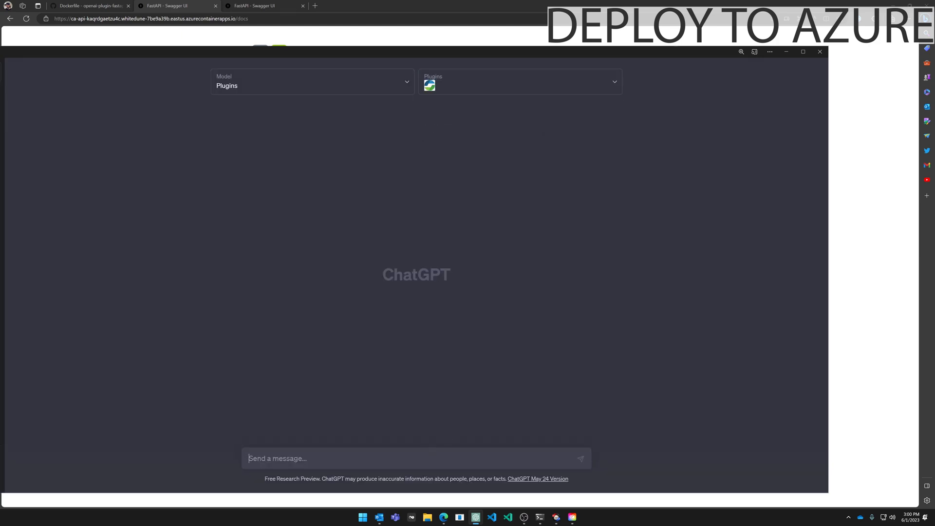
Send 'search for hiking boots' so the plugin returns Contoso Hiking Boots and Gaiters
type("search for")
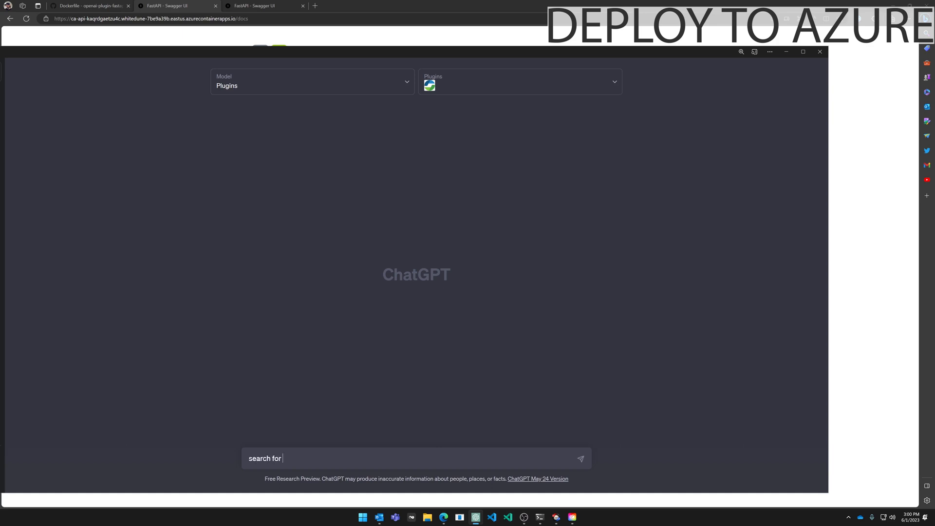
key("Return")
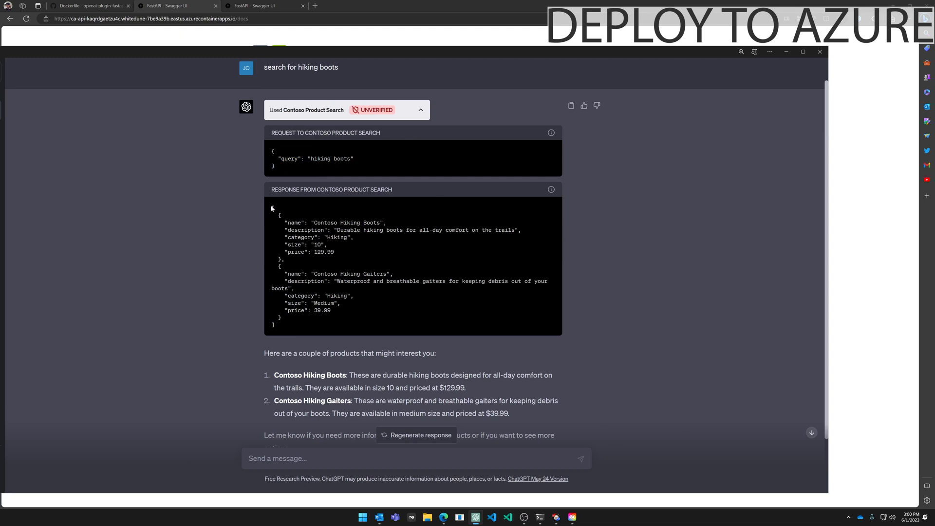
mouse_move(627, 305)
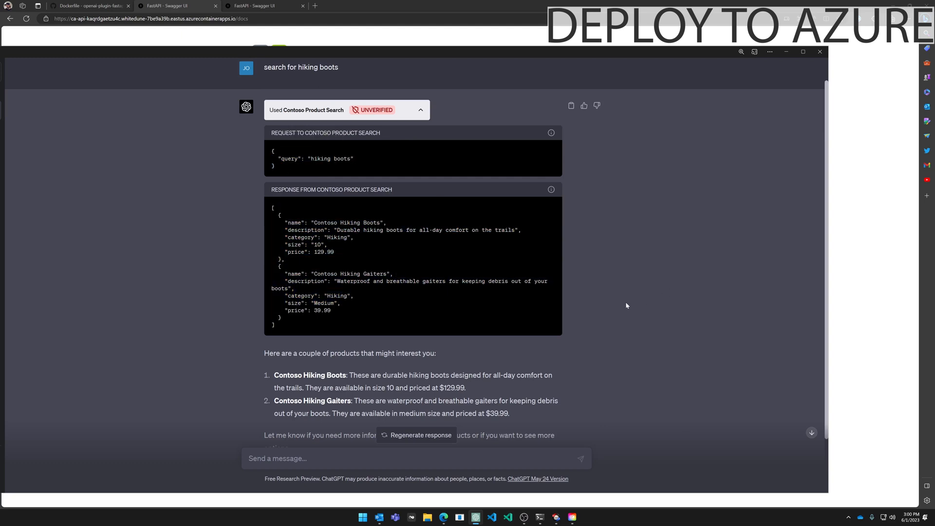